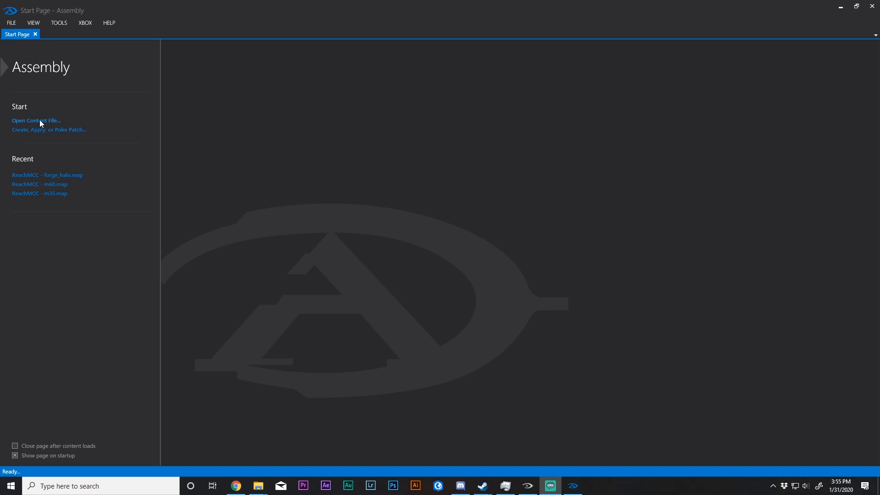
- Load forge_halo.map from the haloreach maps folder via Open Content File
click(36, 120)
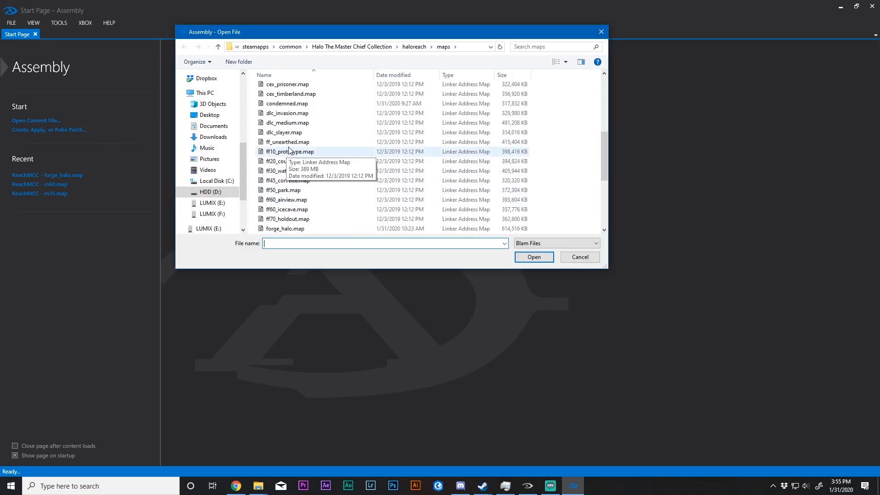
click(287, 181)
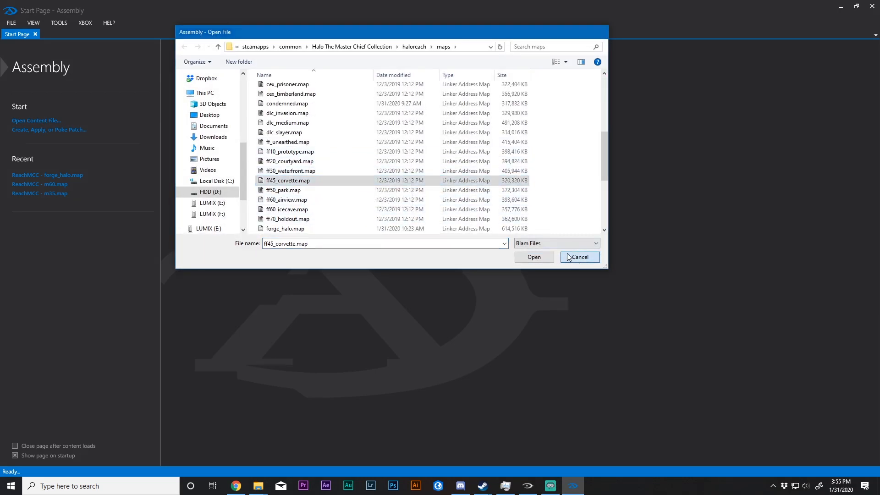
click(533, 257)
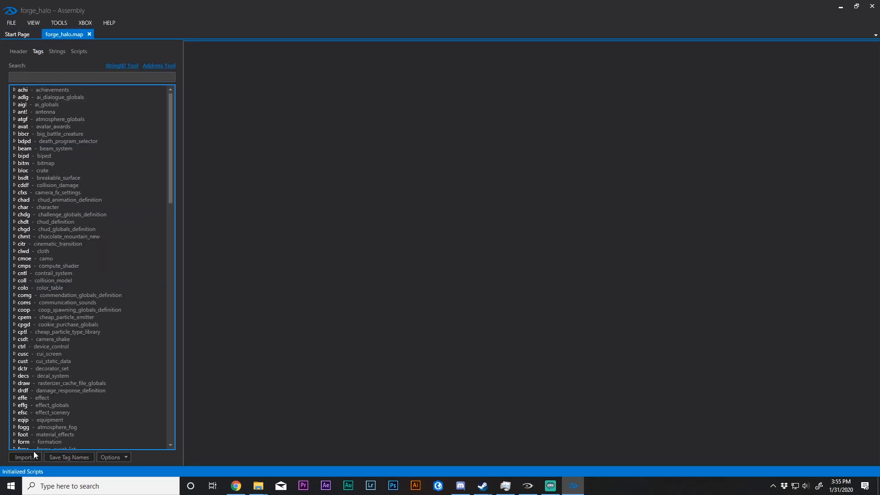
click(23, 456)
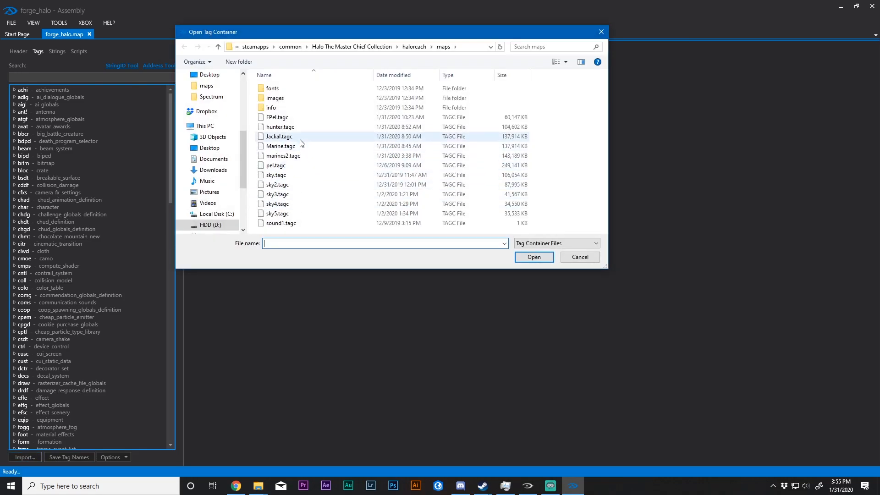
click(280, 146)
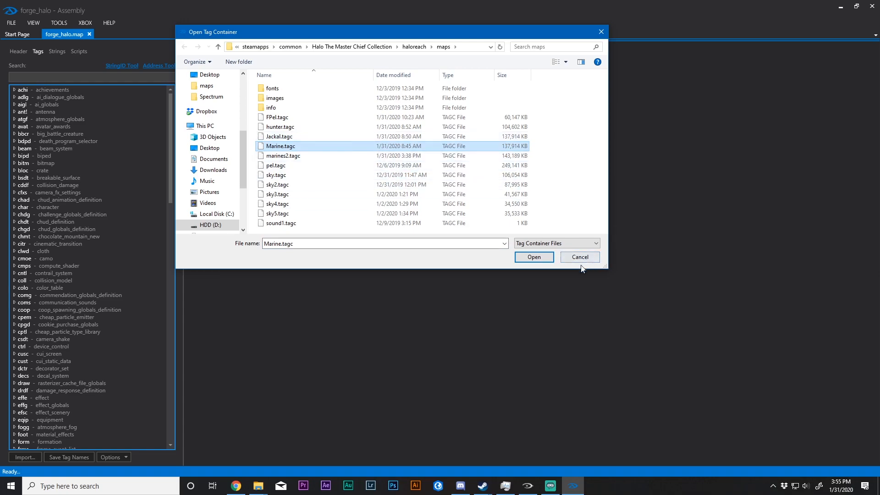
click(533, 256)
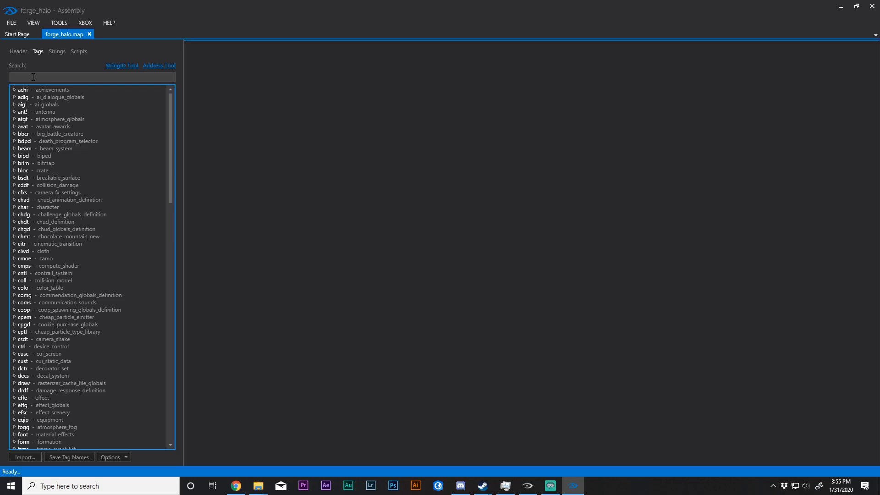
- Filter tags by 'bipd' and open objects\characters\marine\marine in the tag editor
text(b)
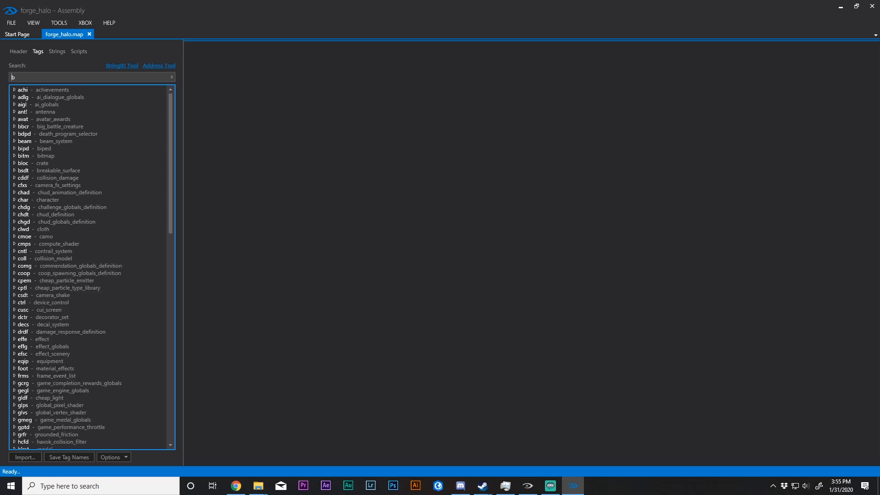
text(ipd)
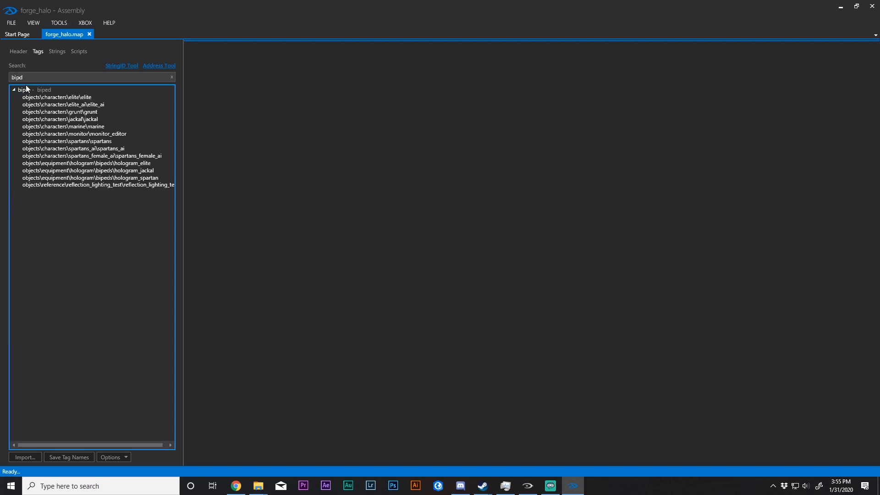
double_click(63, 127)
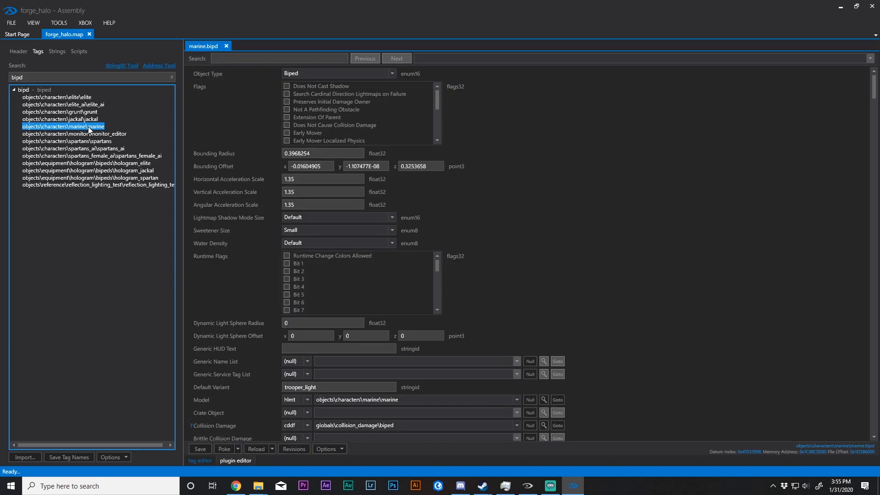
scroll(down, 3)
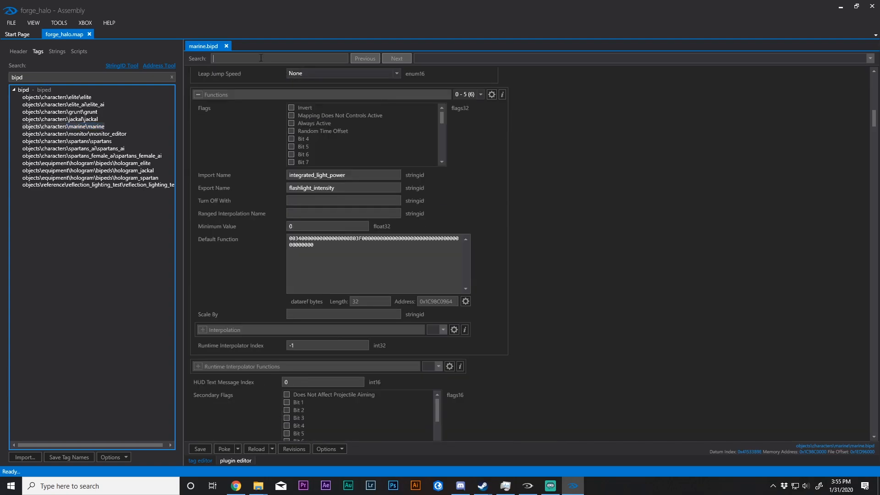
- Jump to Multiplayer Object Properties, expand its block, and poke the changes to the game
text(multipl)
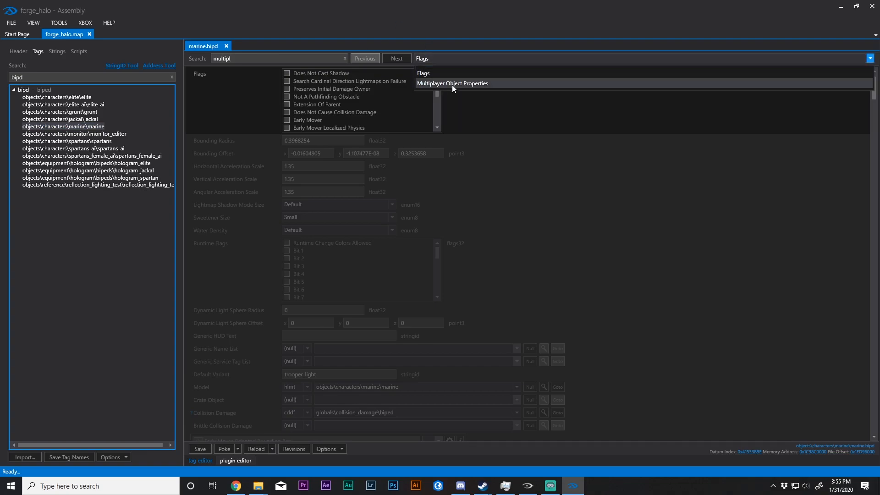
click(451, 84)
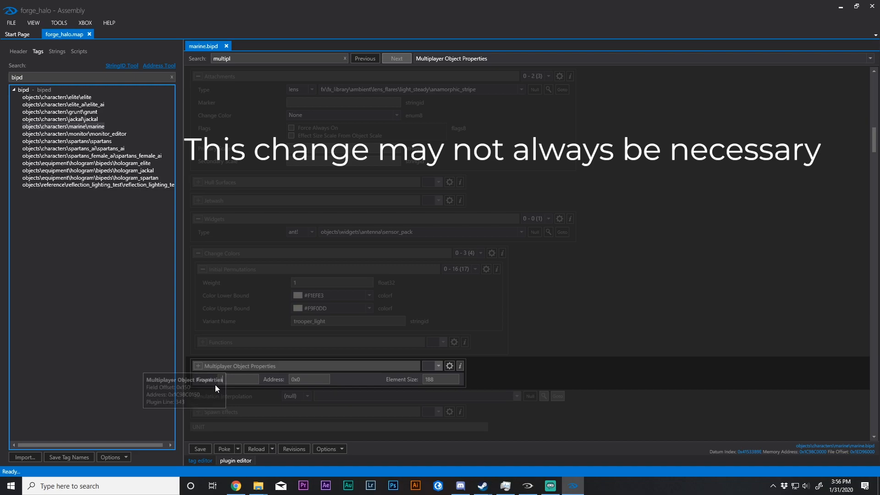
click(198, 366)
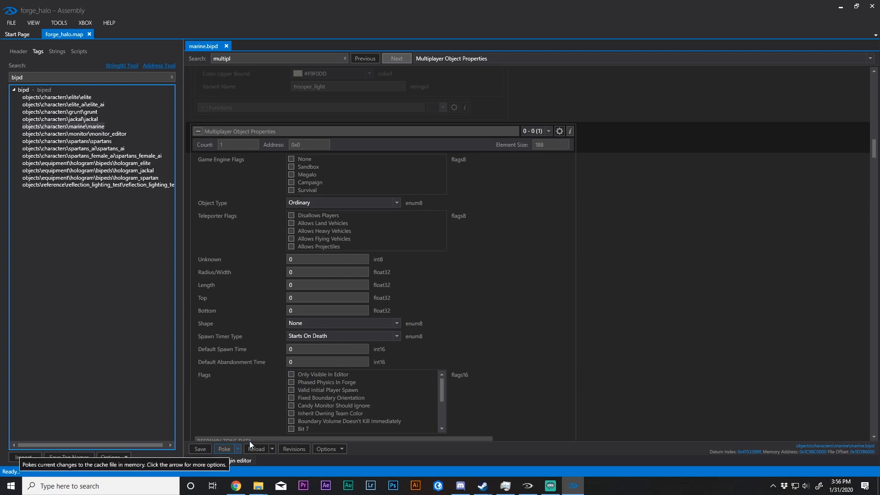
click(224, 448)
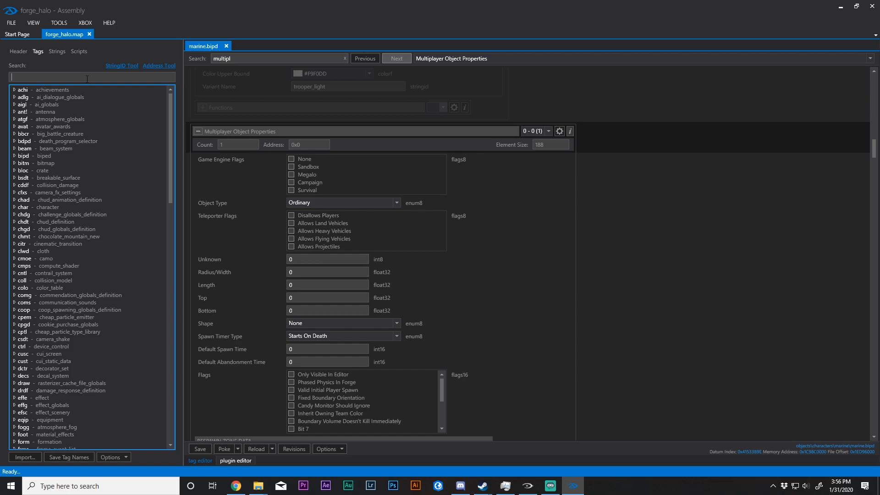
- In the warthog hlmt, set Child Object to bipd objects\characters\marine\marine
text(warthog)
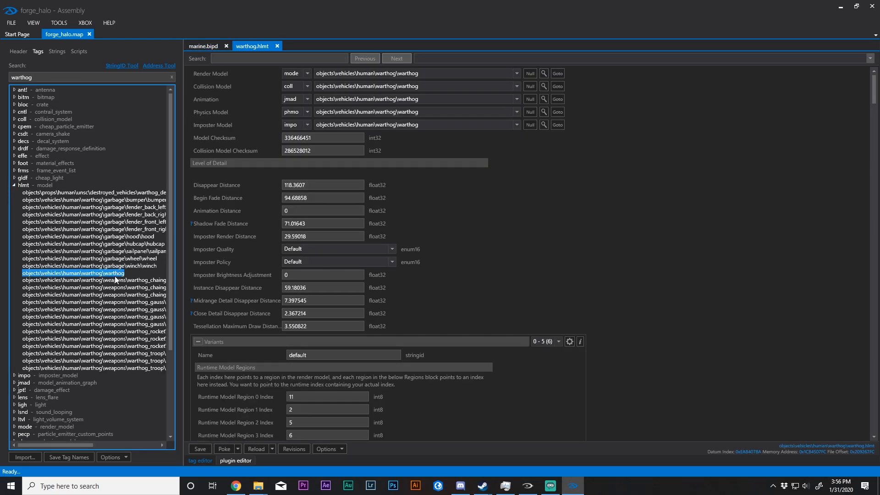
text(chl)
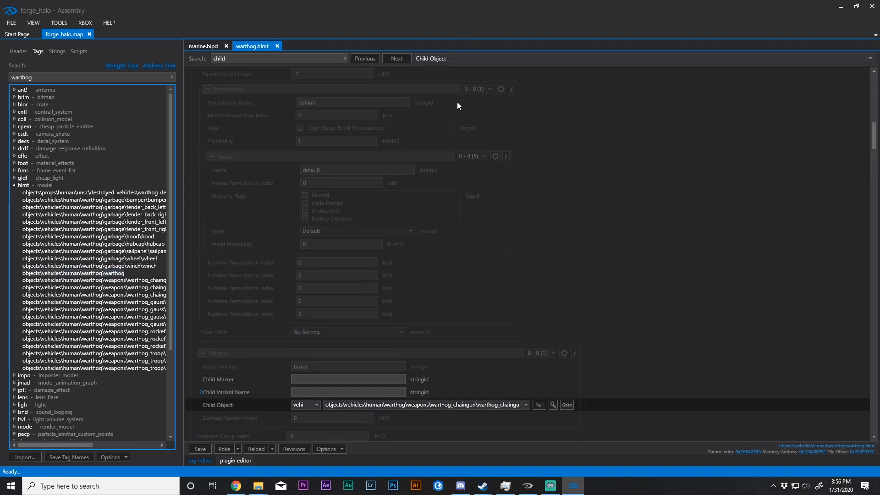
mouse_move(389, 405)
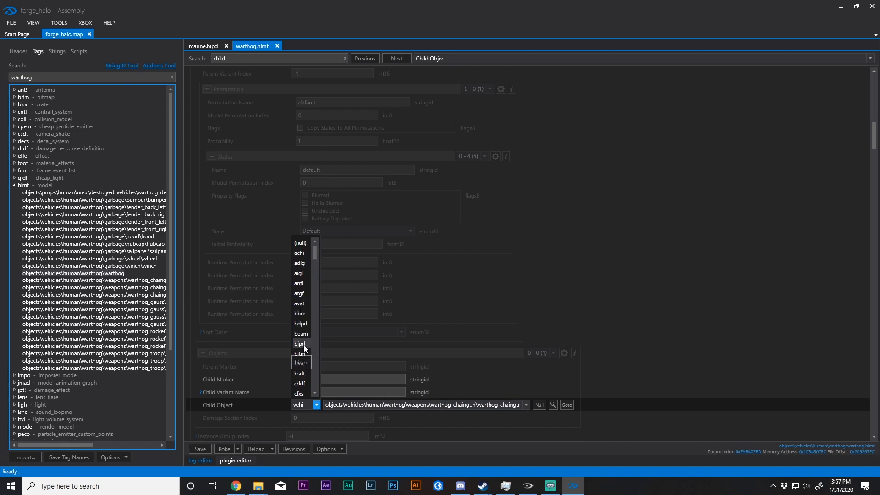
click(300, 343)
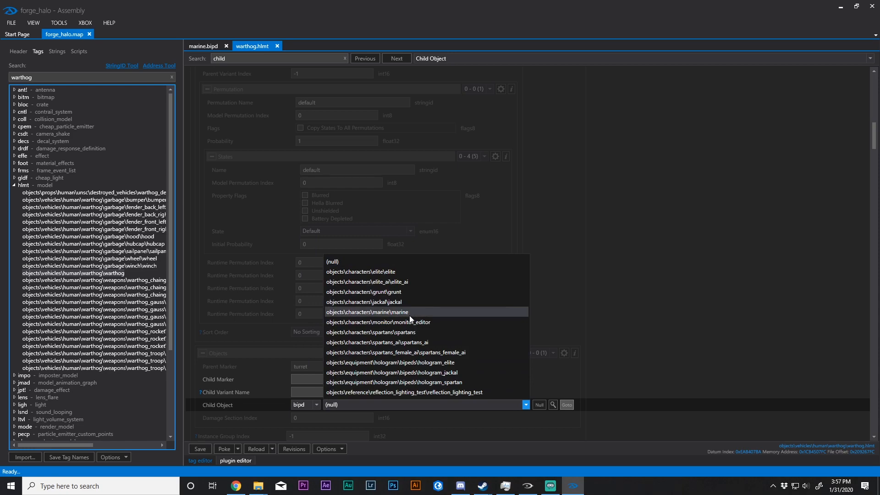
click(368, 312)
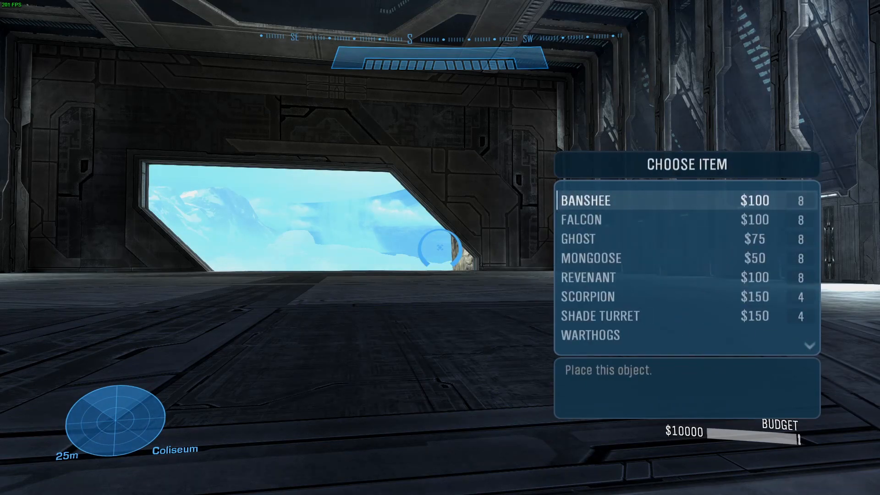
- Select Warthog, Default from the Warthogs category in Forge's item menu
click(589, 335)
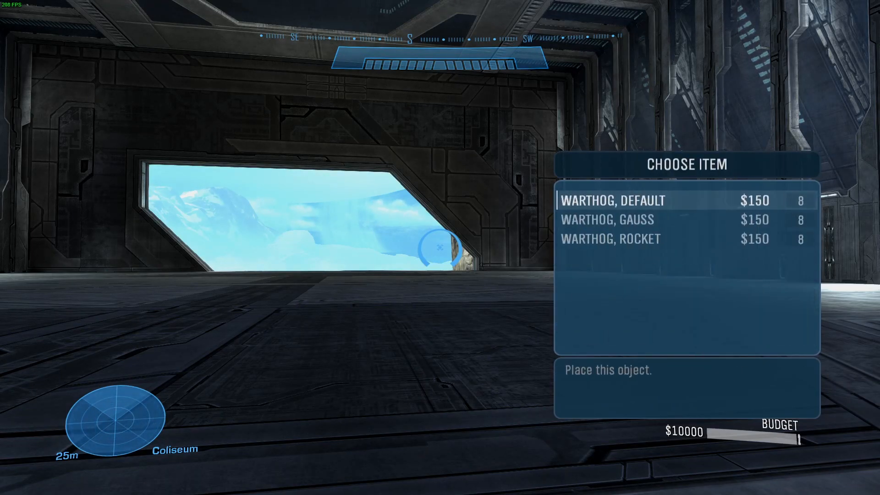
click(611, 200)
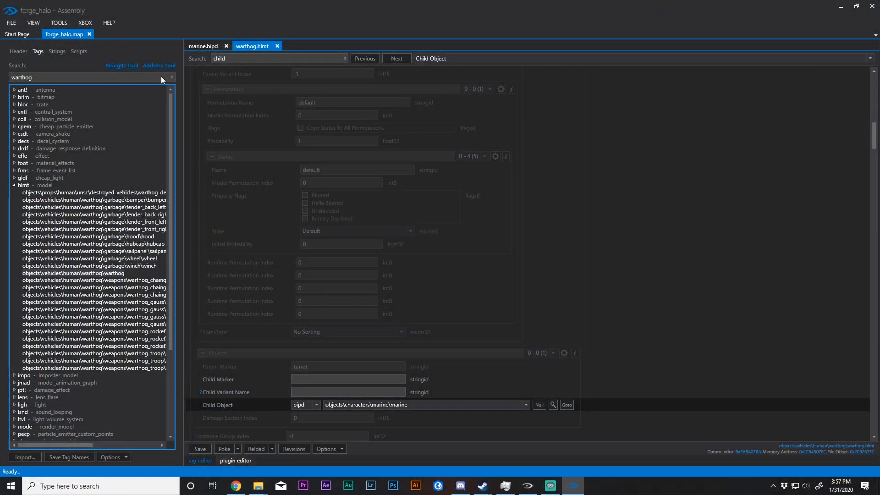
- Filter by 'matg', open globals\globals and locate its Third Person Unit field
text(matg)
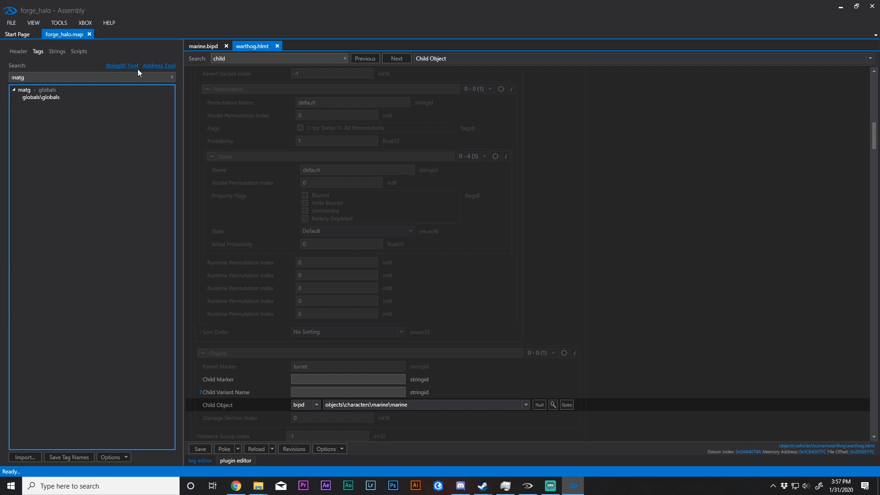
double_click(40, 97)
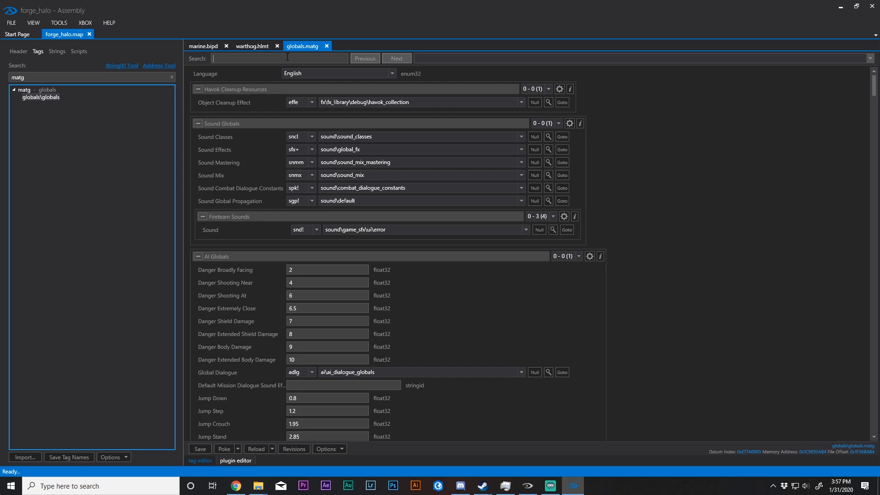
text(third)
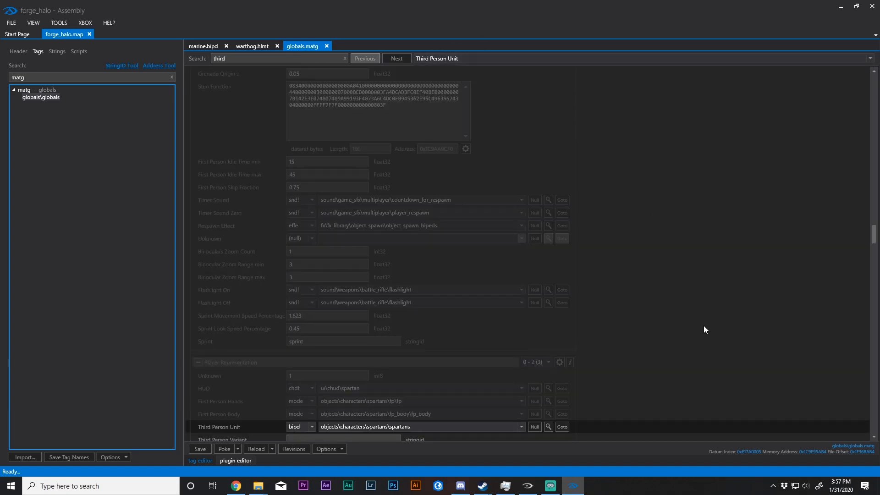
scroll(down, 3)
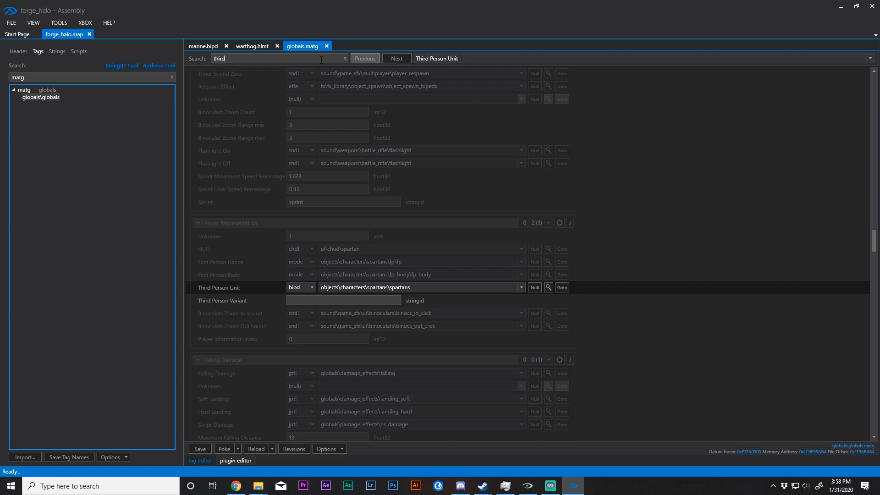
- Null the Player Customization Globals reference, poke it, and search for Player Representation
text(pla)
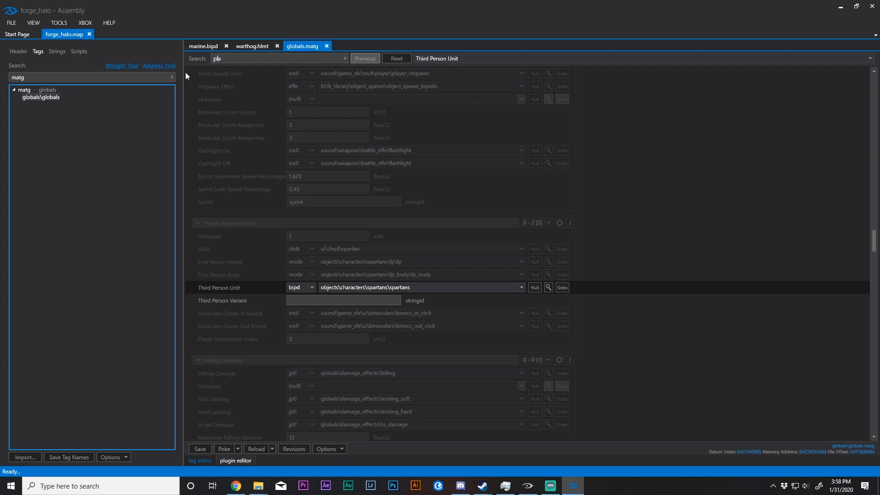
text(player custom)
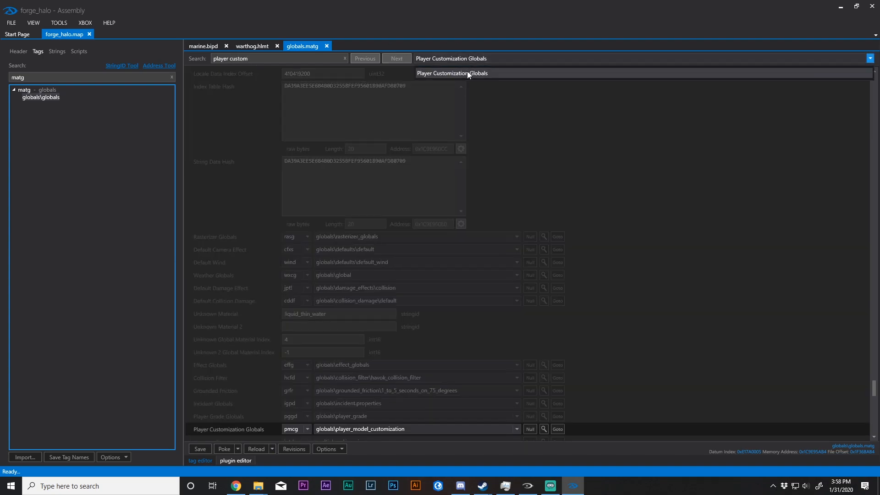
scroll(down, 3)
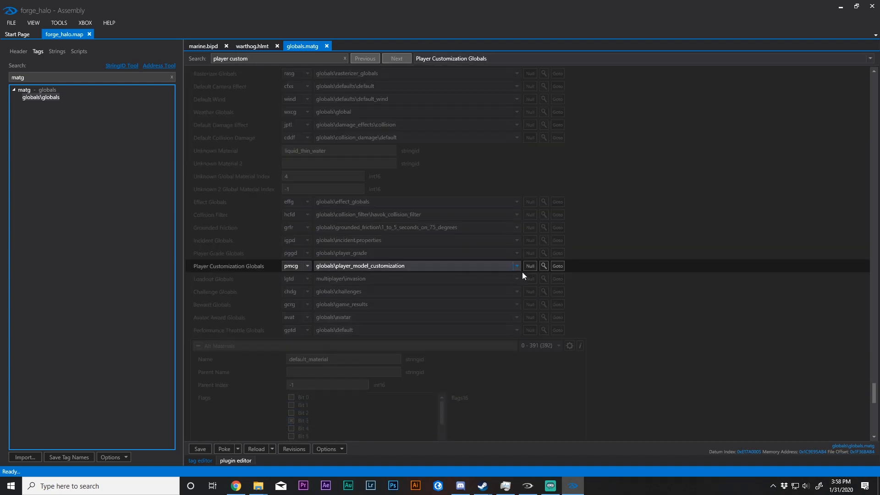
click(529, 266)
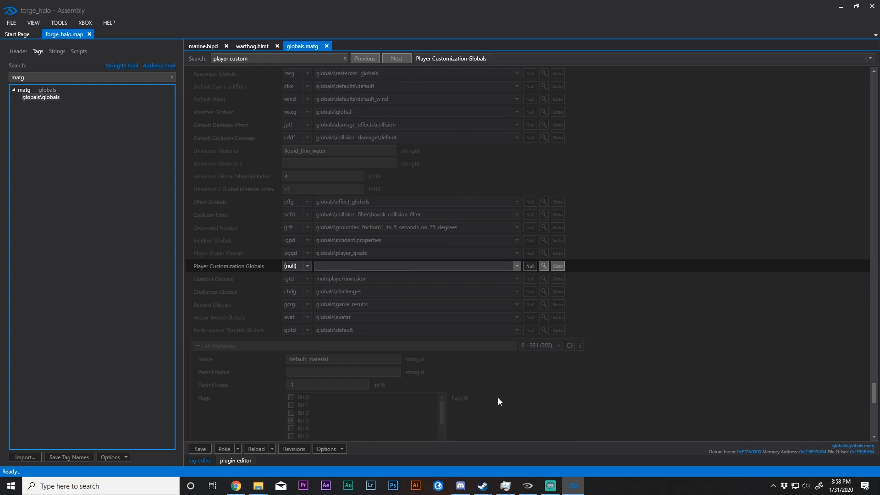
click(223, 449)
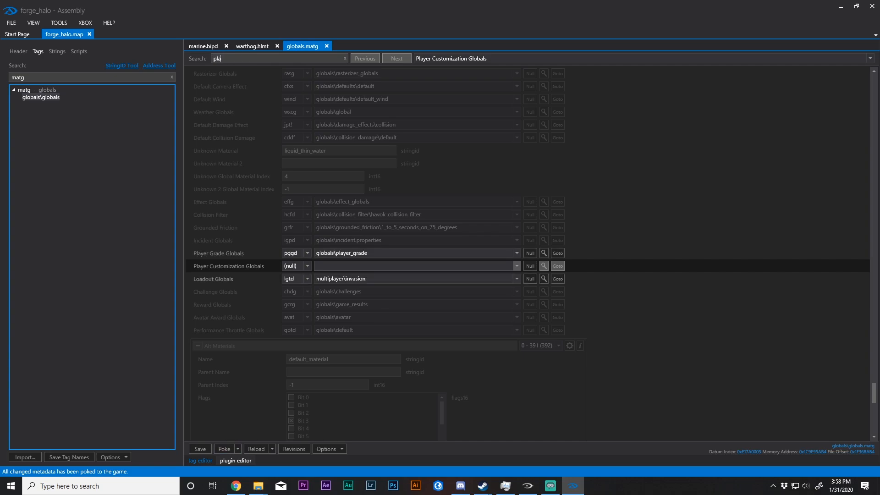
text(player rep)
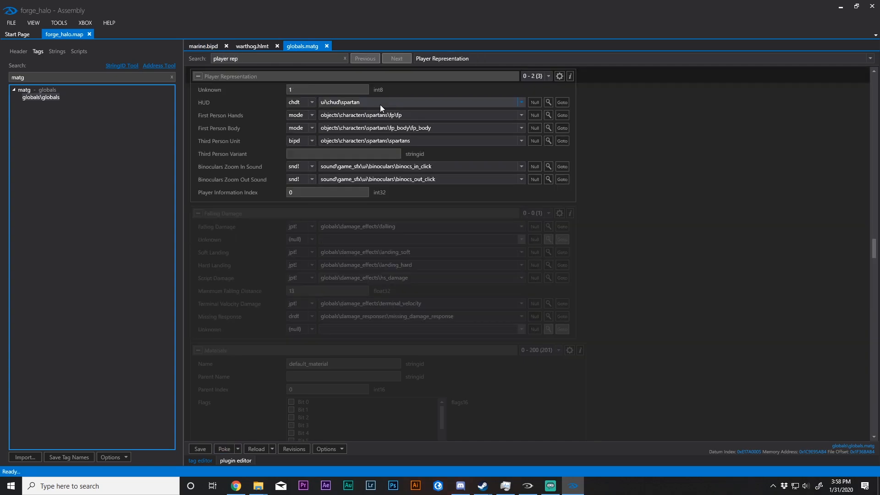
- Set Player Representation's Third Person Unit to objects\characters\grunt\grunt
click(519, 140)
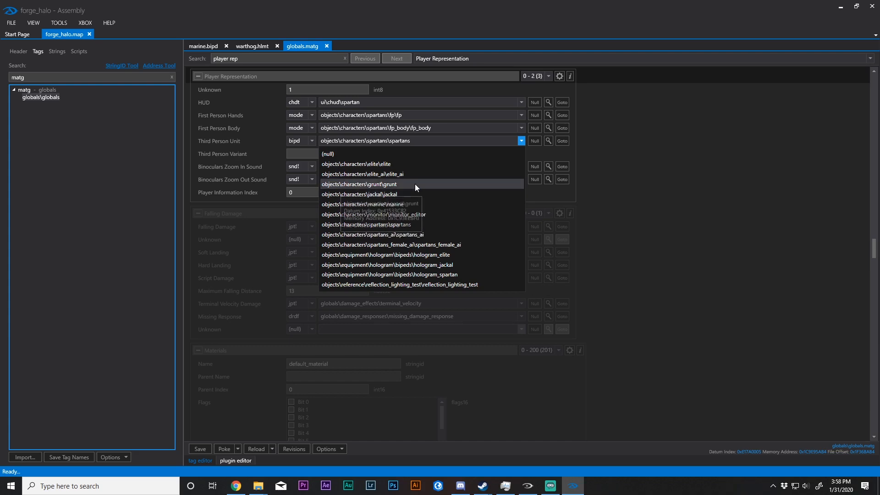
click(358, 184)
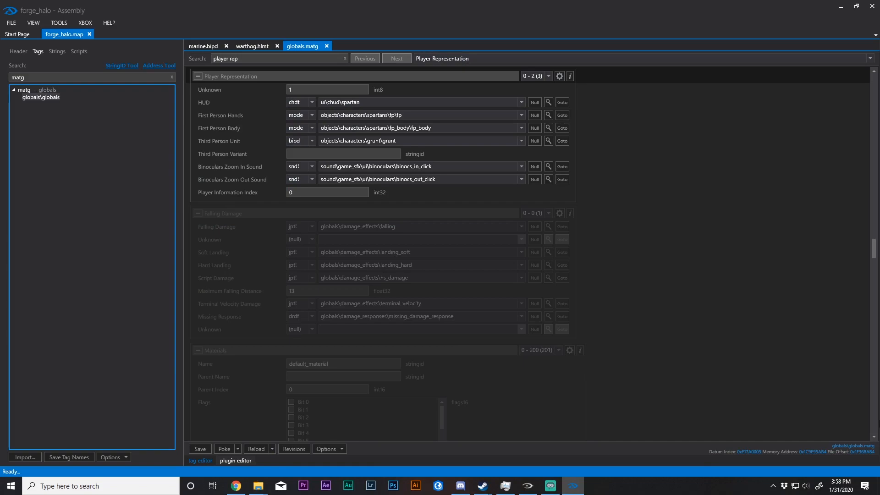
mouse_move(227, 121)
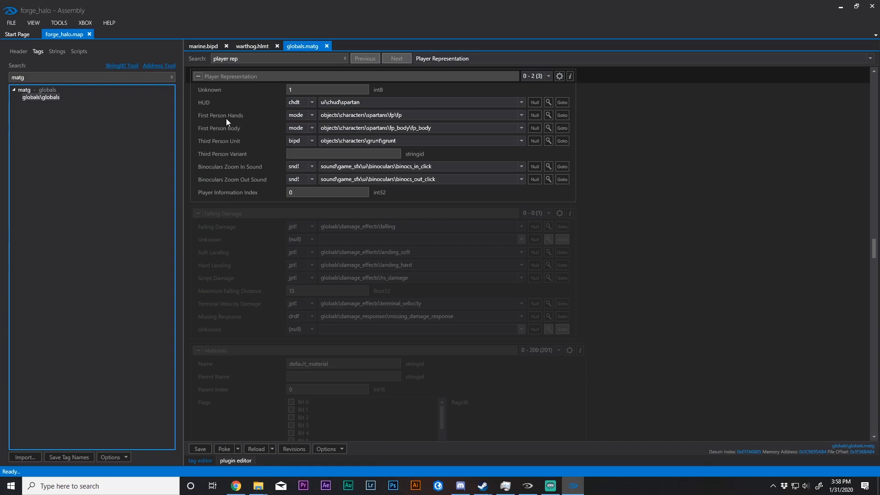
mouse_move(445, 230)
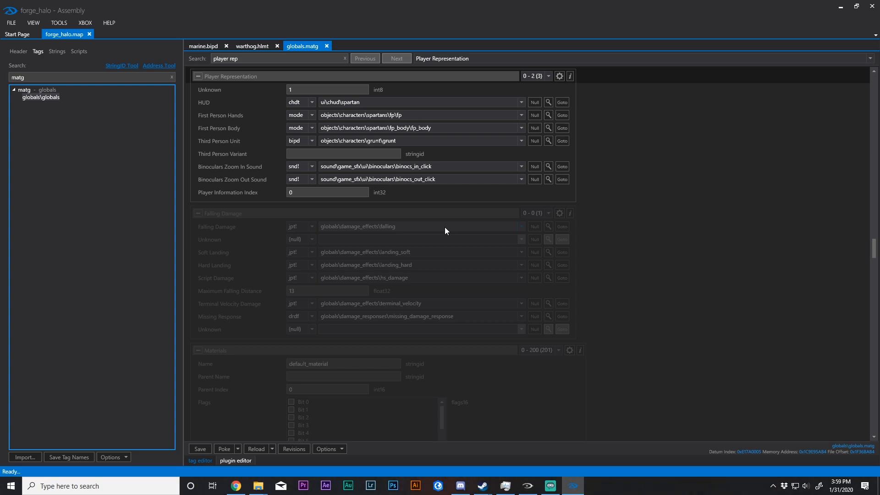
mouse_move(396, 194)
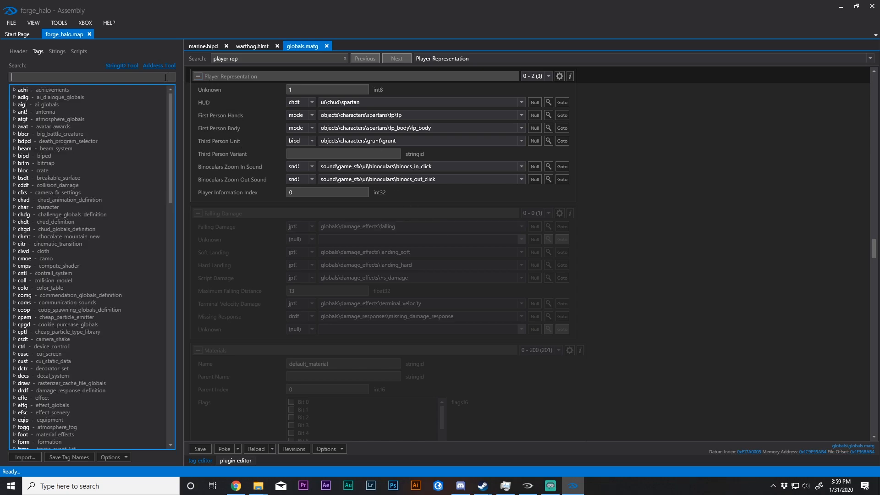
- Filter snd! tags by 'shield', open the shield_depleted loop sound and list its Sound Class options
text(snd)
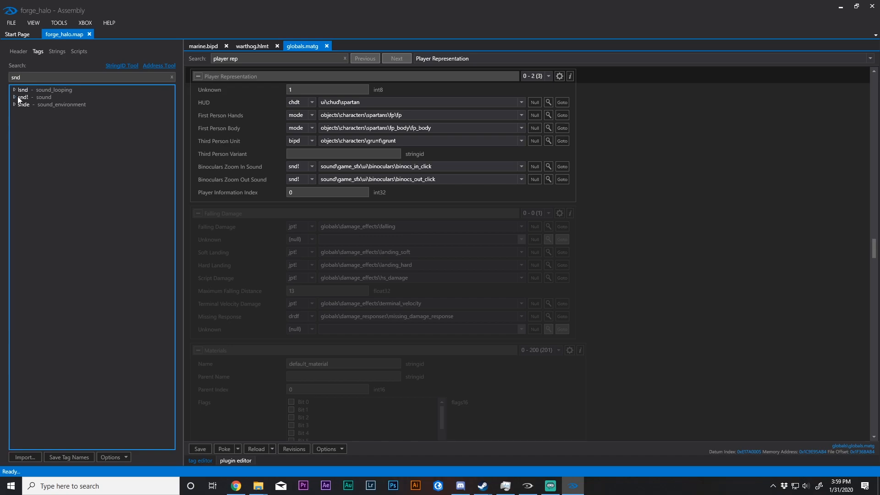
click(22, 97)
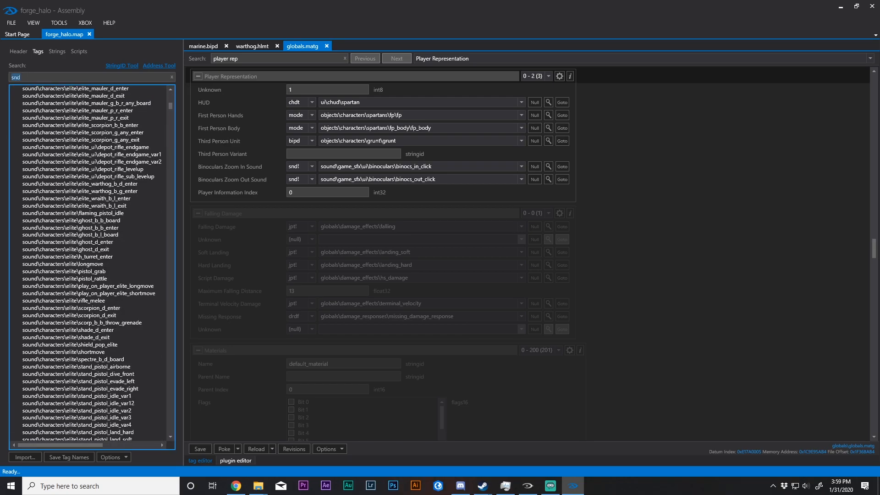
text(shield)
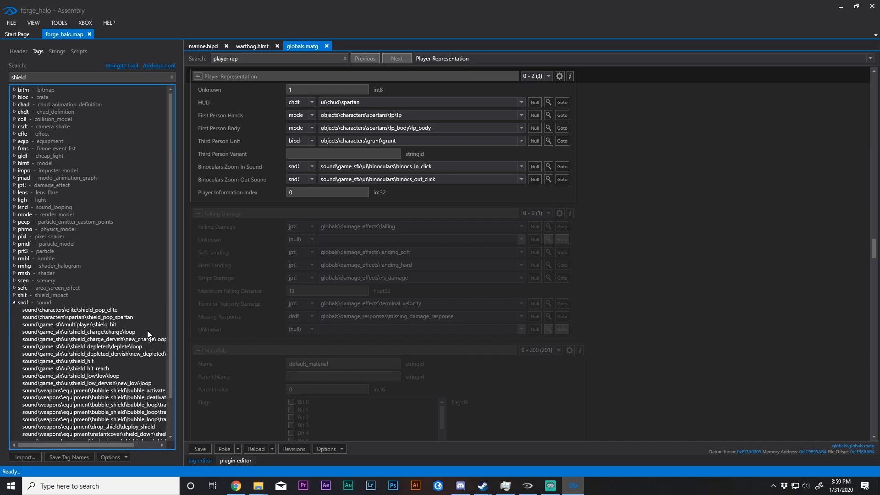
double_click(81, 346)
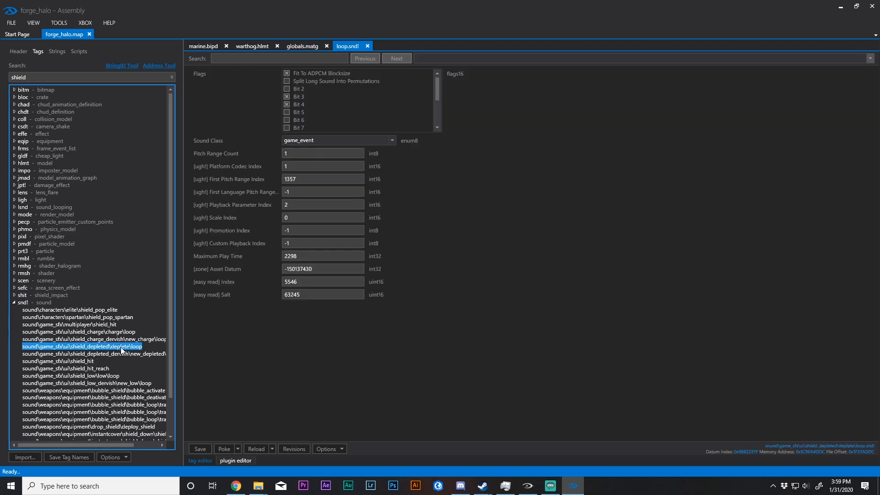
click(391, 141)
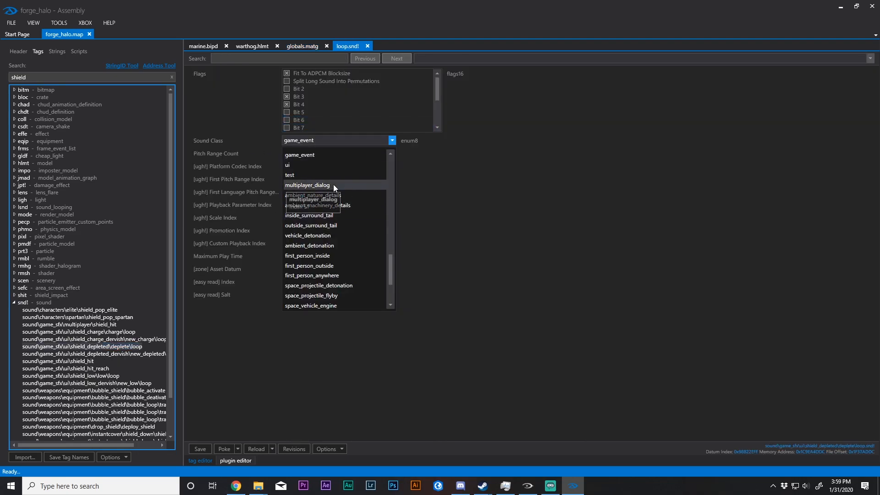
scroll(down, 3)
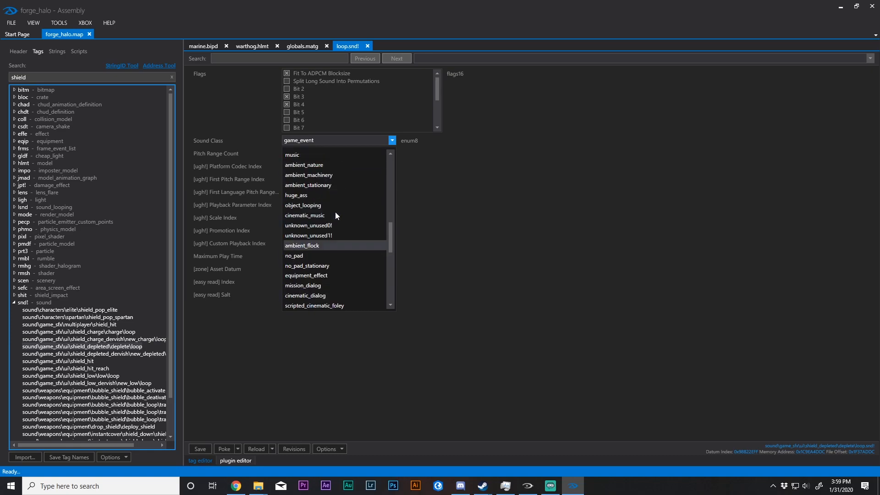
mouse_move(305, 214)
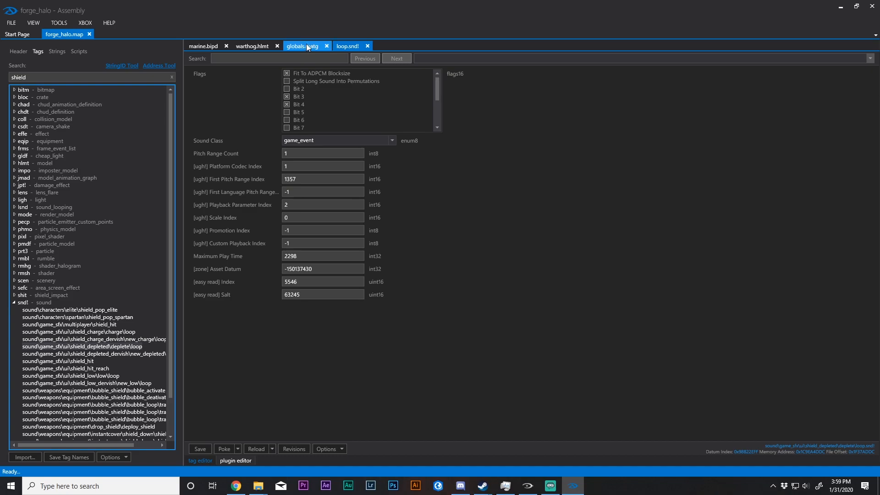
- Switch back to the globals.matg tab showing Player Representation with the grunt unit
click(348, 46)
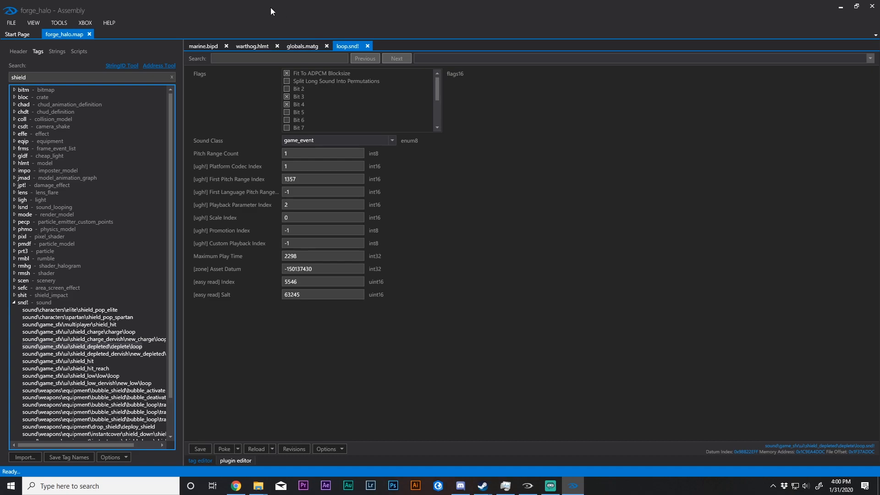
mouse_move(256, 122)
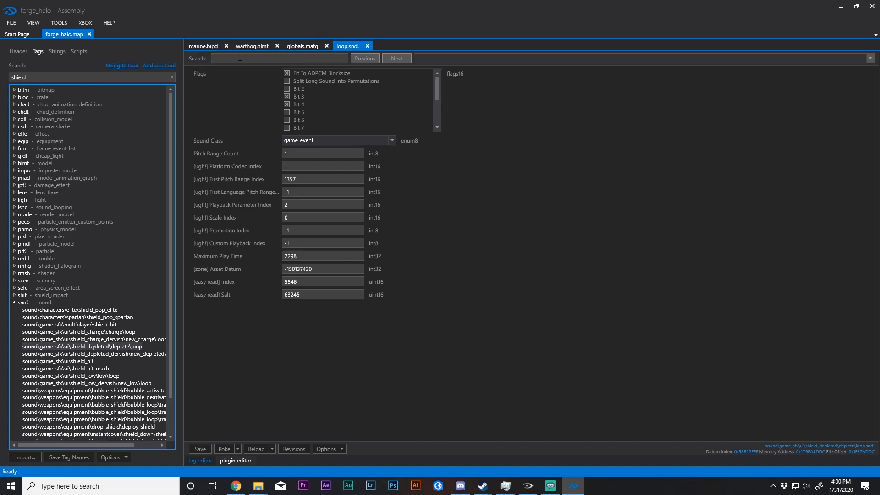
click(302, 46)
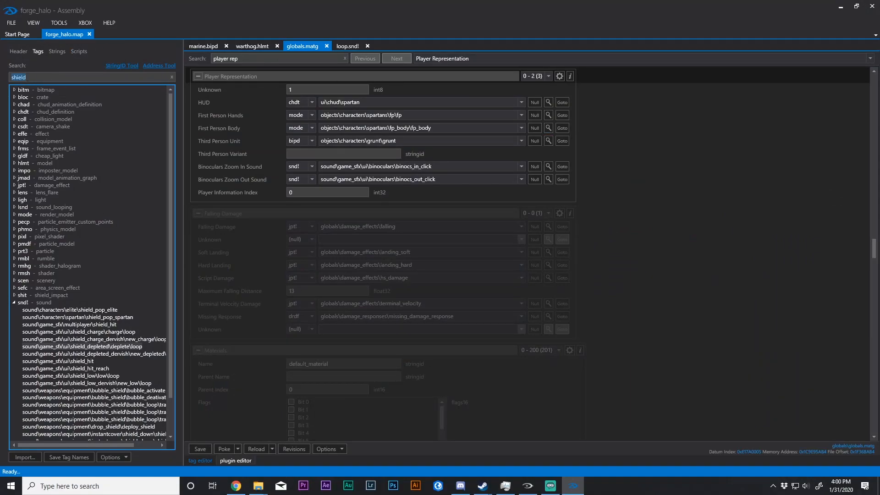
- Filter the tags by 'assault' and open the assault_rifle weapon tag
text(eq)
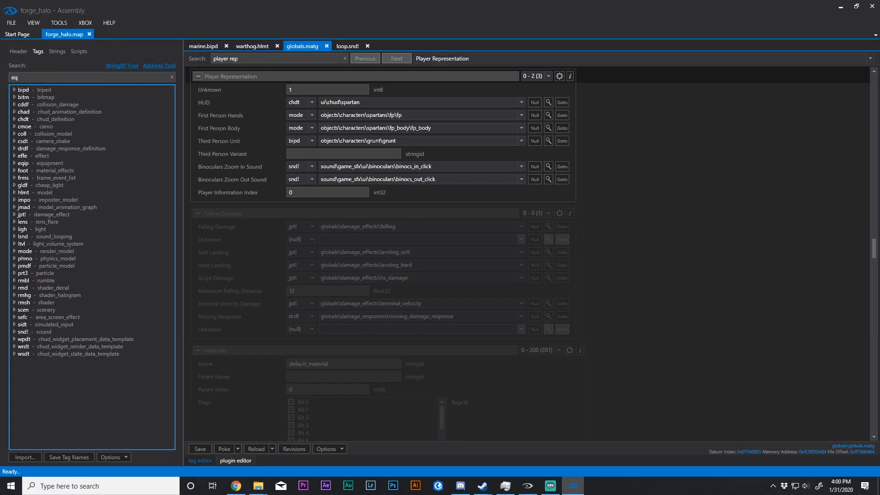
text(assault)
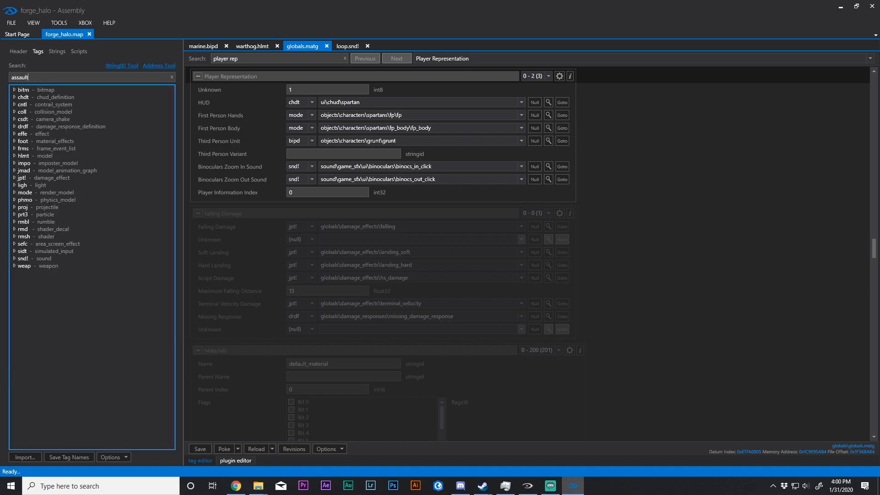
click(14, 266)
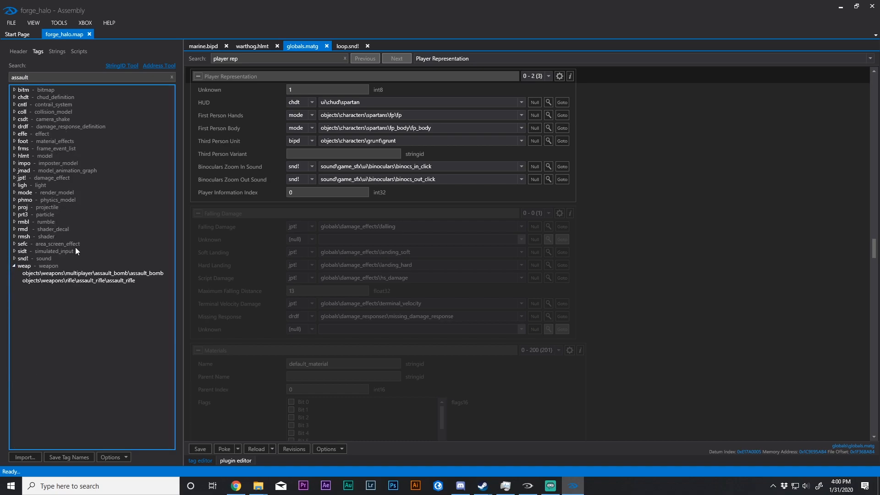
double_click(79, 280)
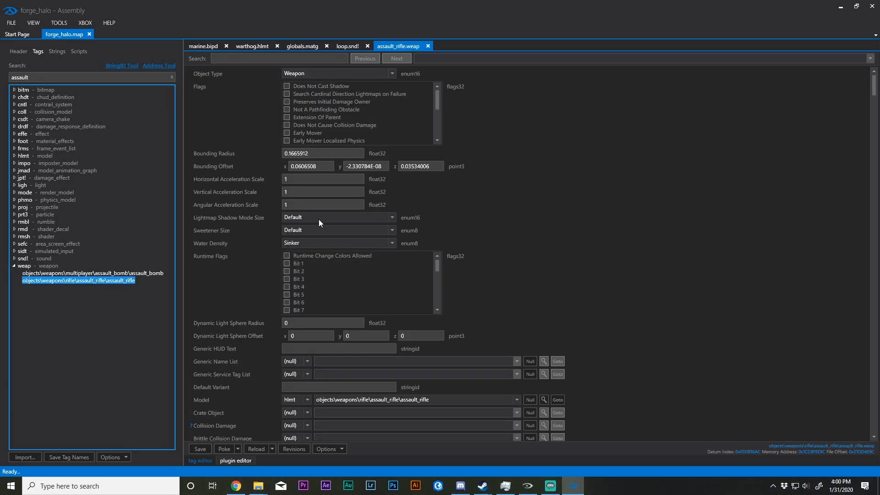
- Enable the assault rifle's Third Person Camera flag and switch to the running game to test
text(this)
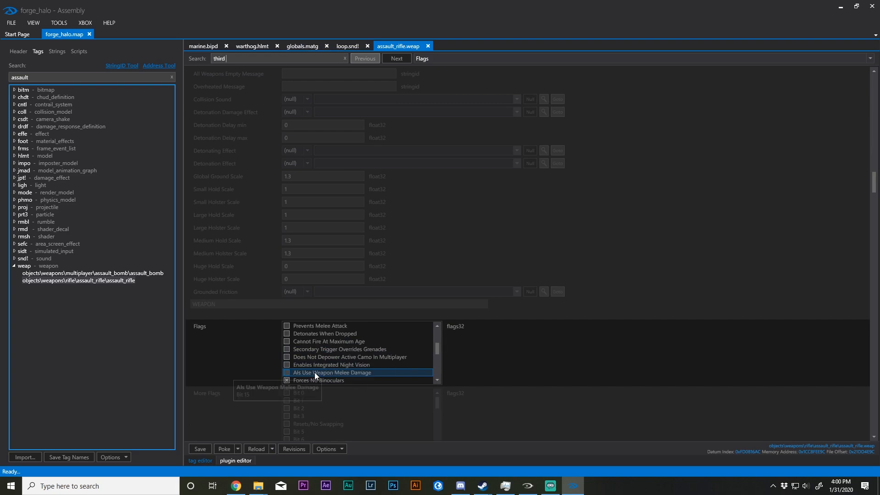
scroll(down, 3)
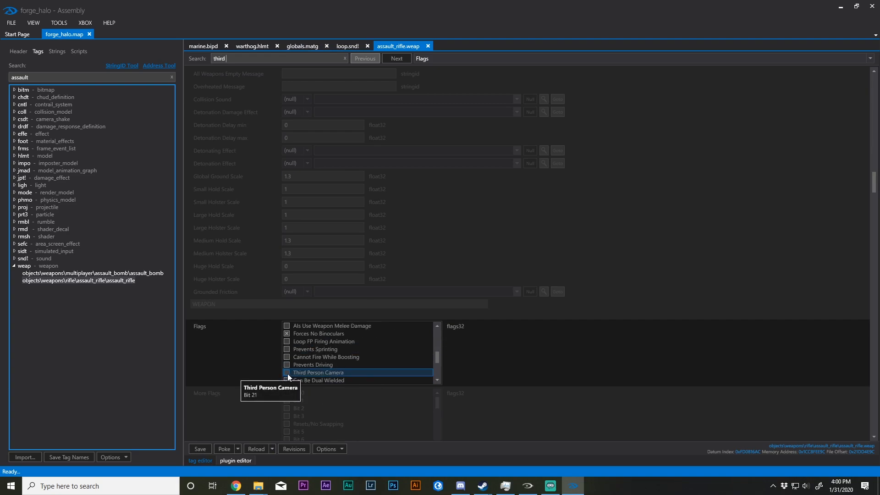
click(287, 372)
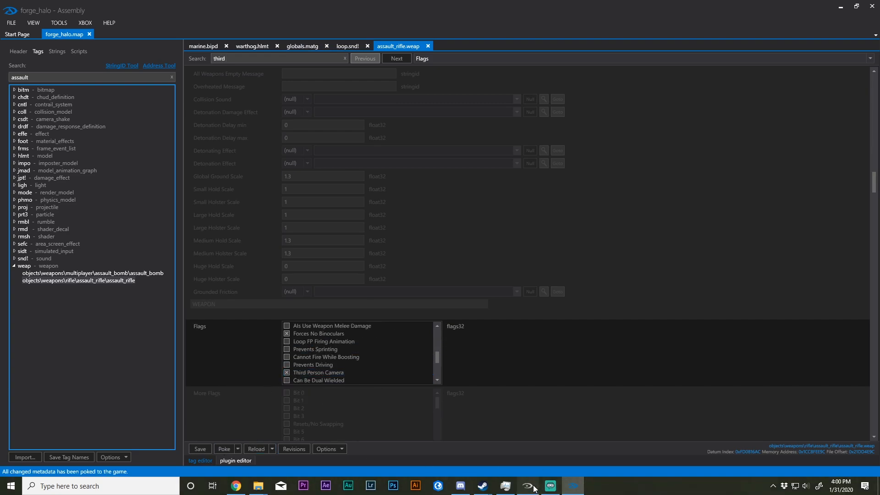
click(572, 486)
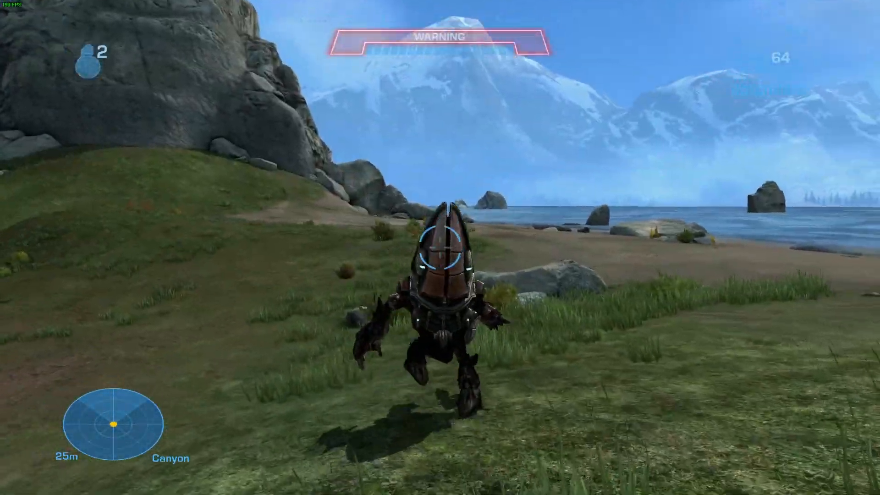